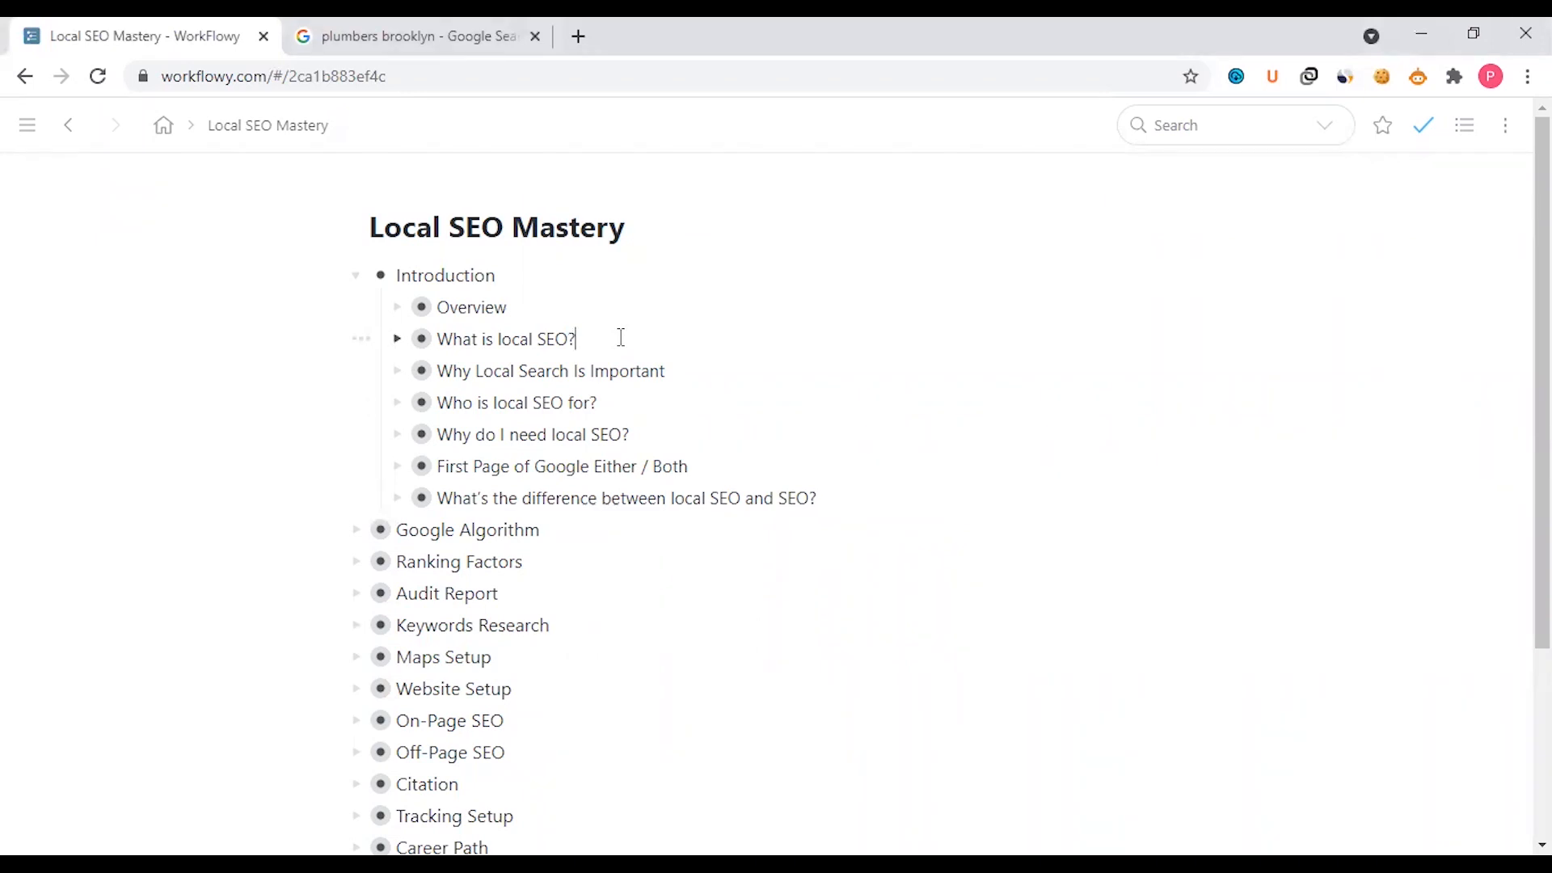
Step: Expand 'What is local SEO?' under Introduction to reveal its four explanatory bullets
{"action": "left_click", "coordinate": [398, 338]}
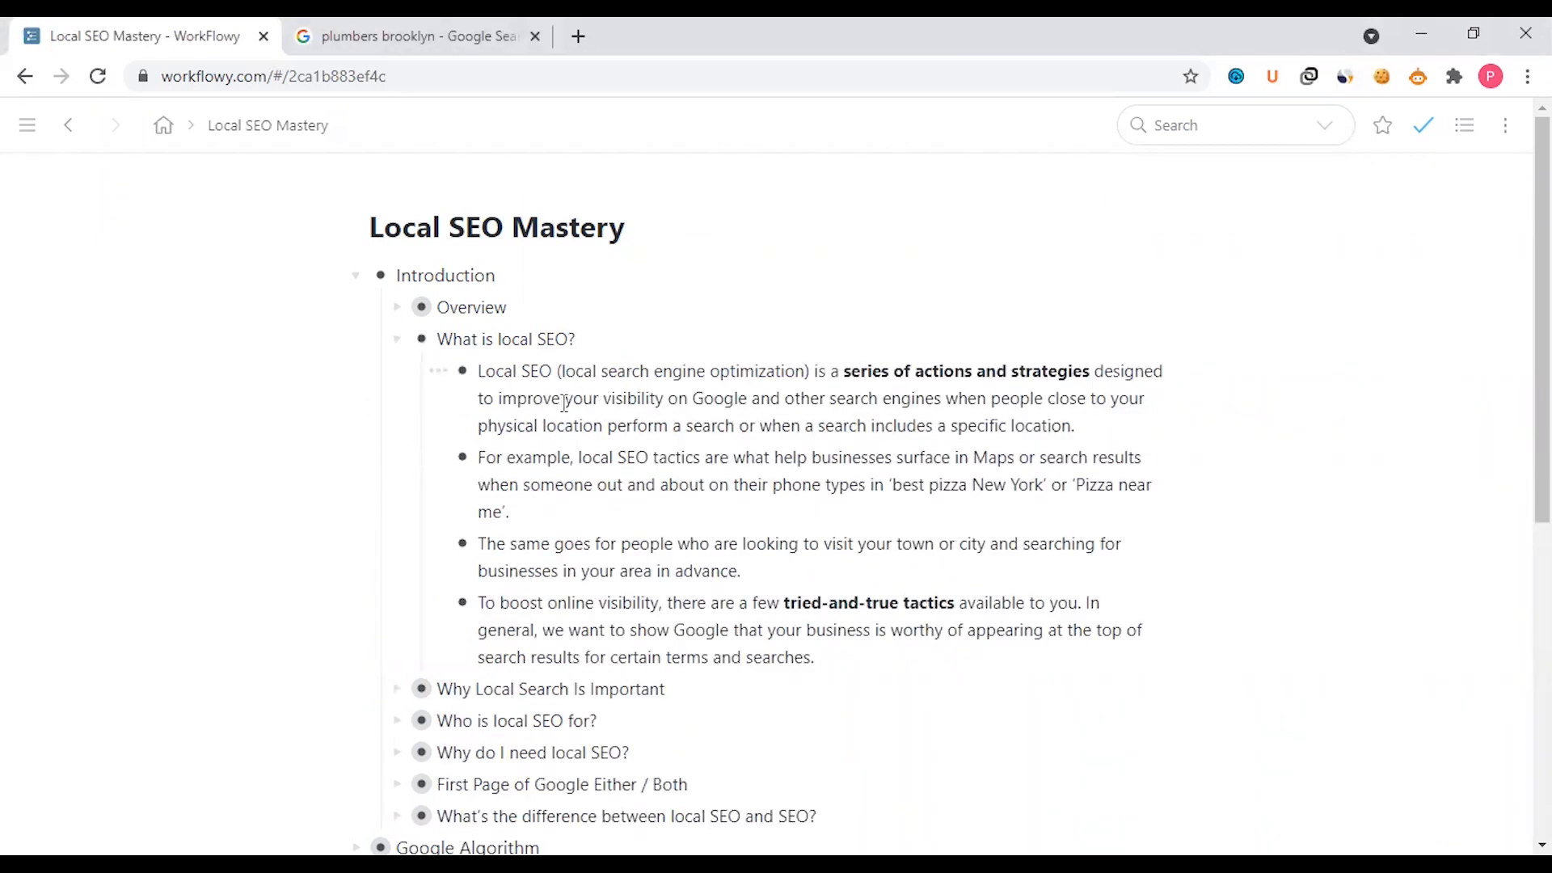
{"action": "left_click", "coordinate": [440, 338]}
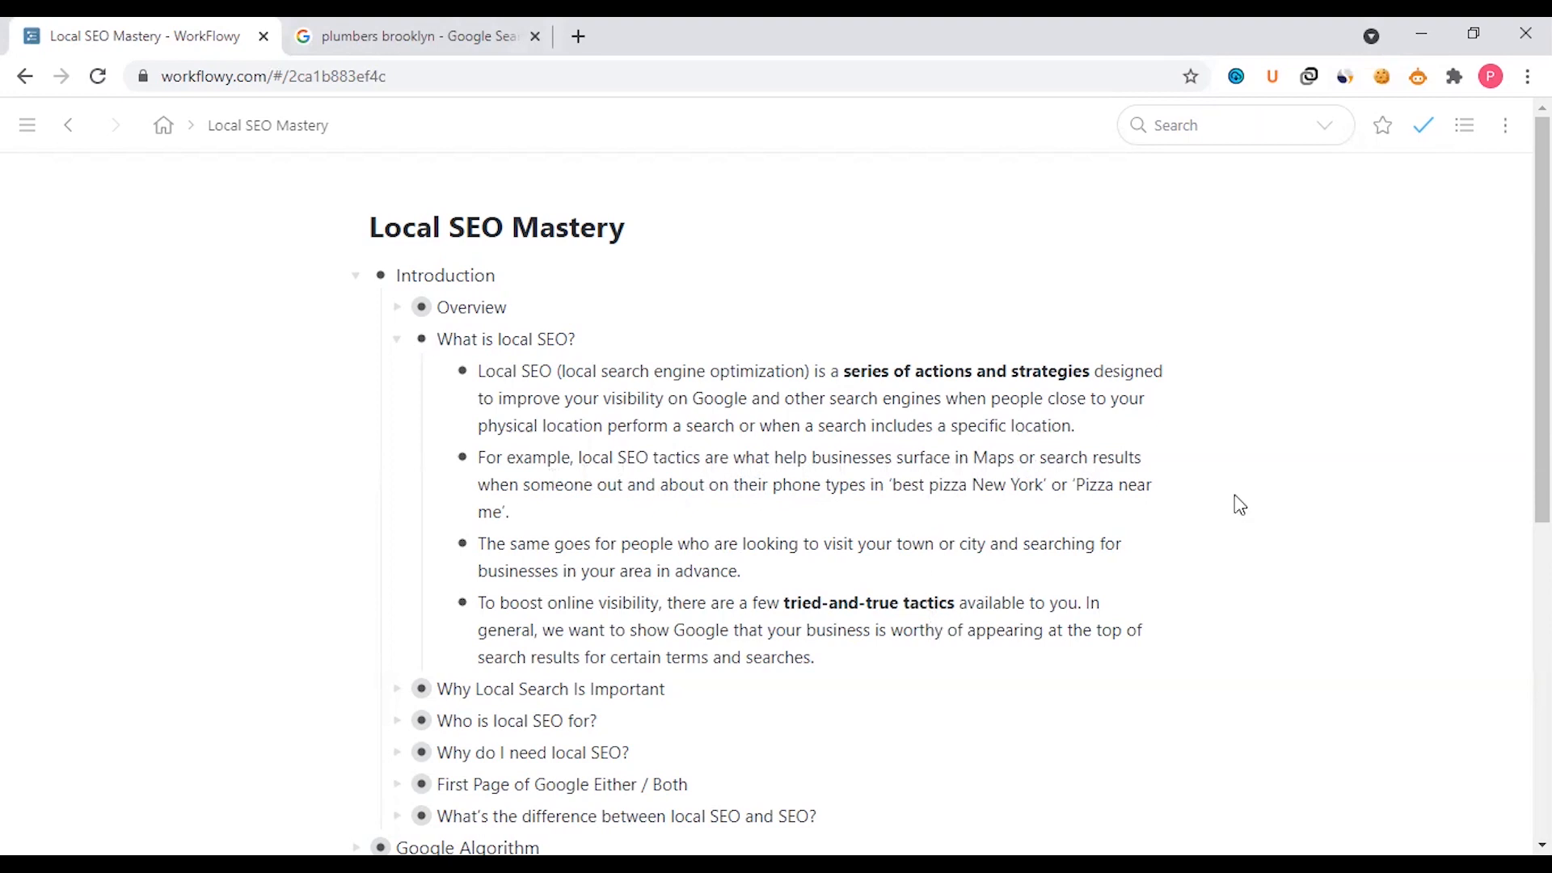
{"action": "left_click", "coordinate": [513, 513]}
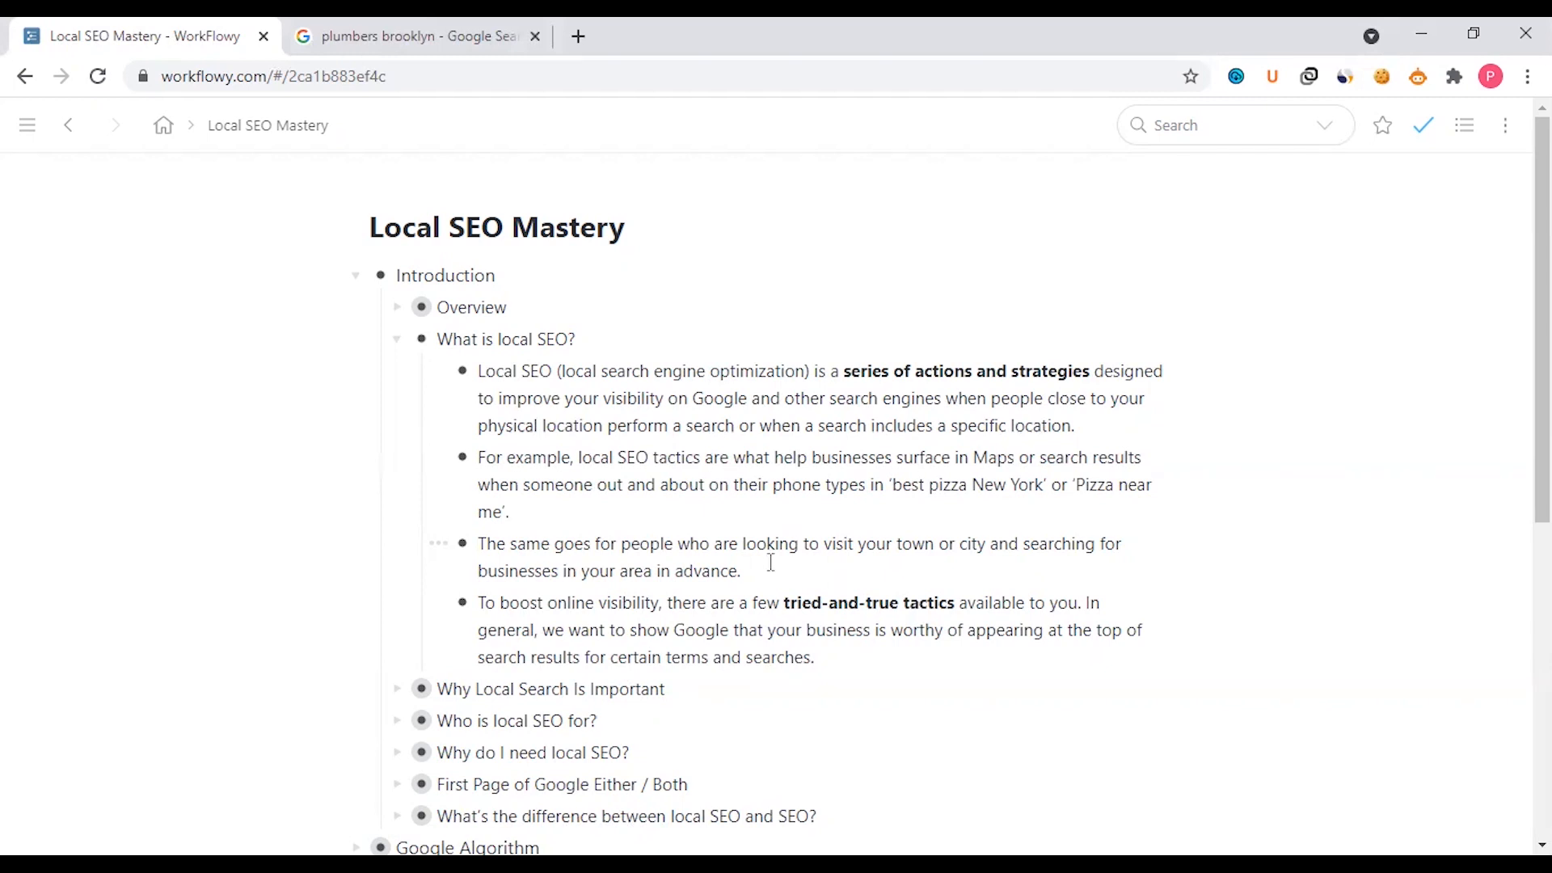
{"action": "left_click", "coordinate": [739, 571]}
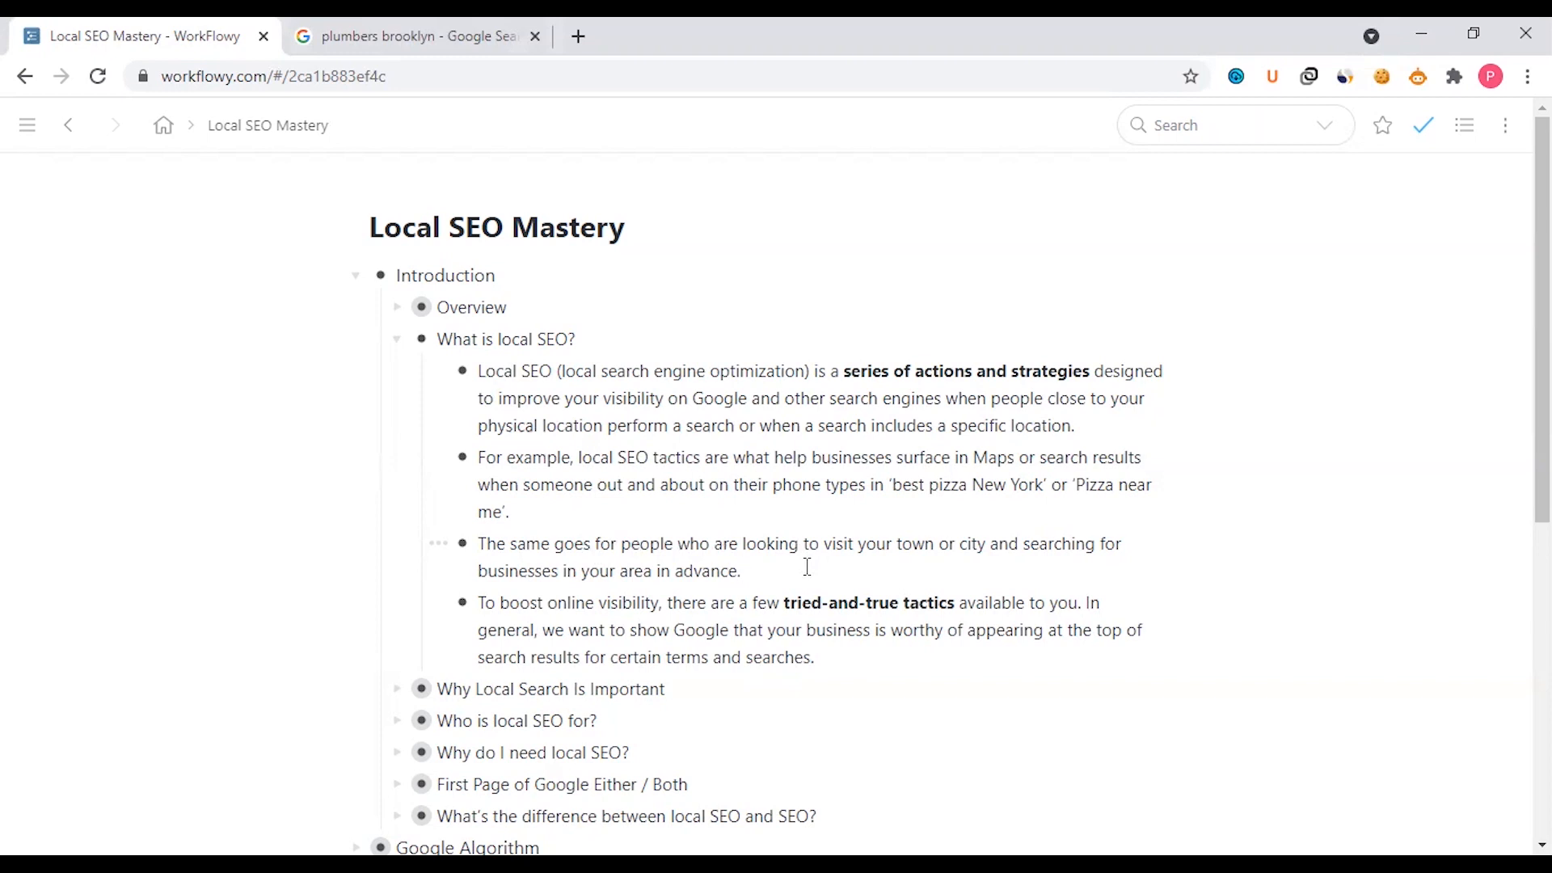
{"action": "left_click", "coordinate": [740, 571]}
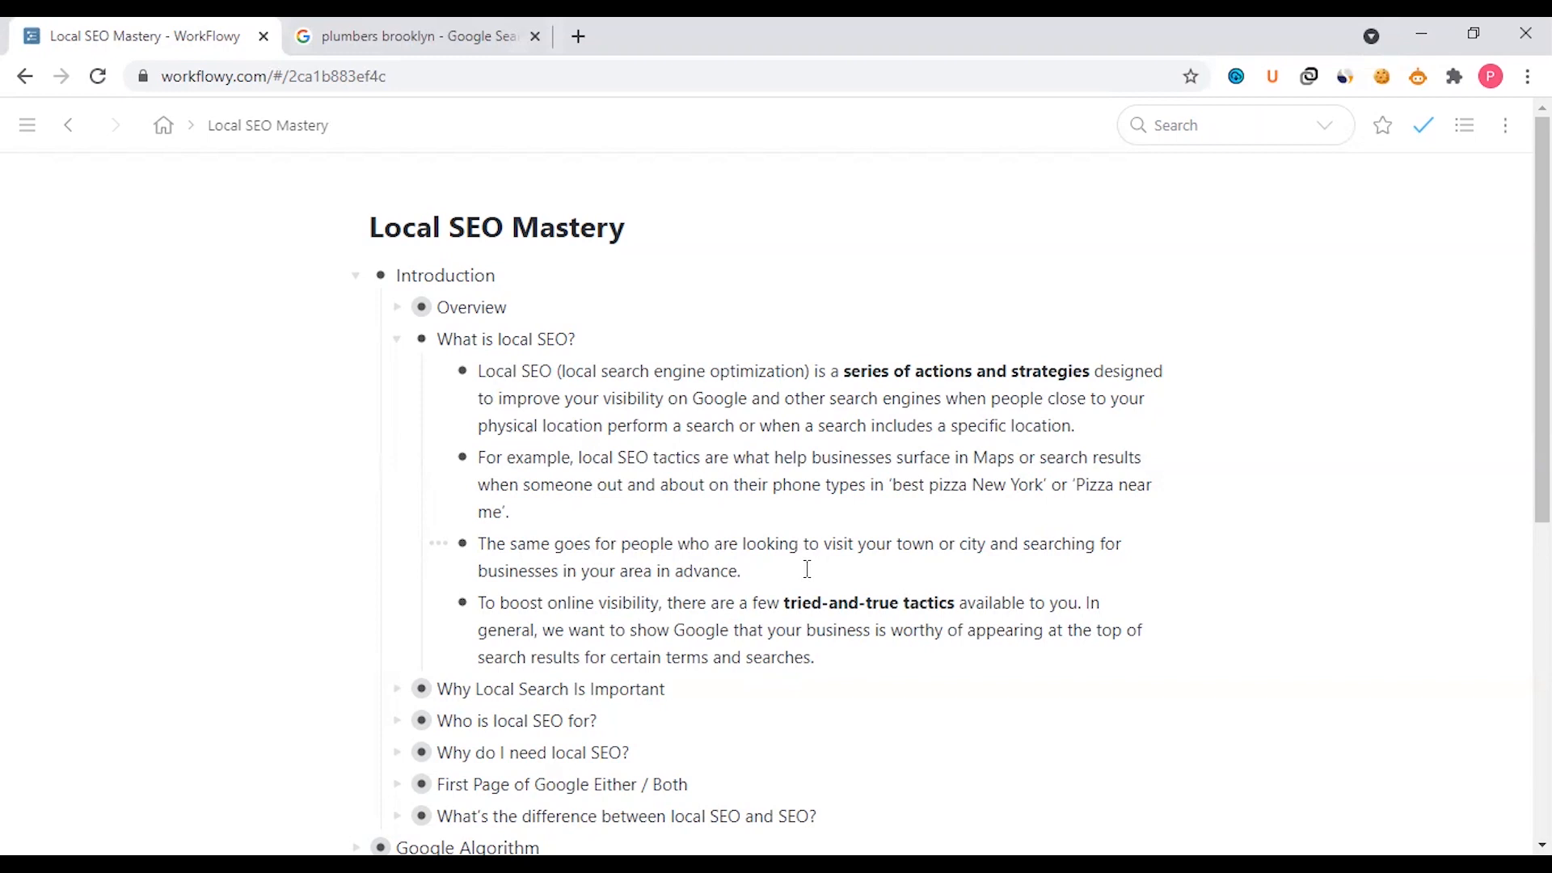
{"action": "left_click", "coordinate": [741, 571]}
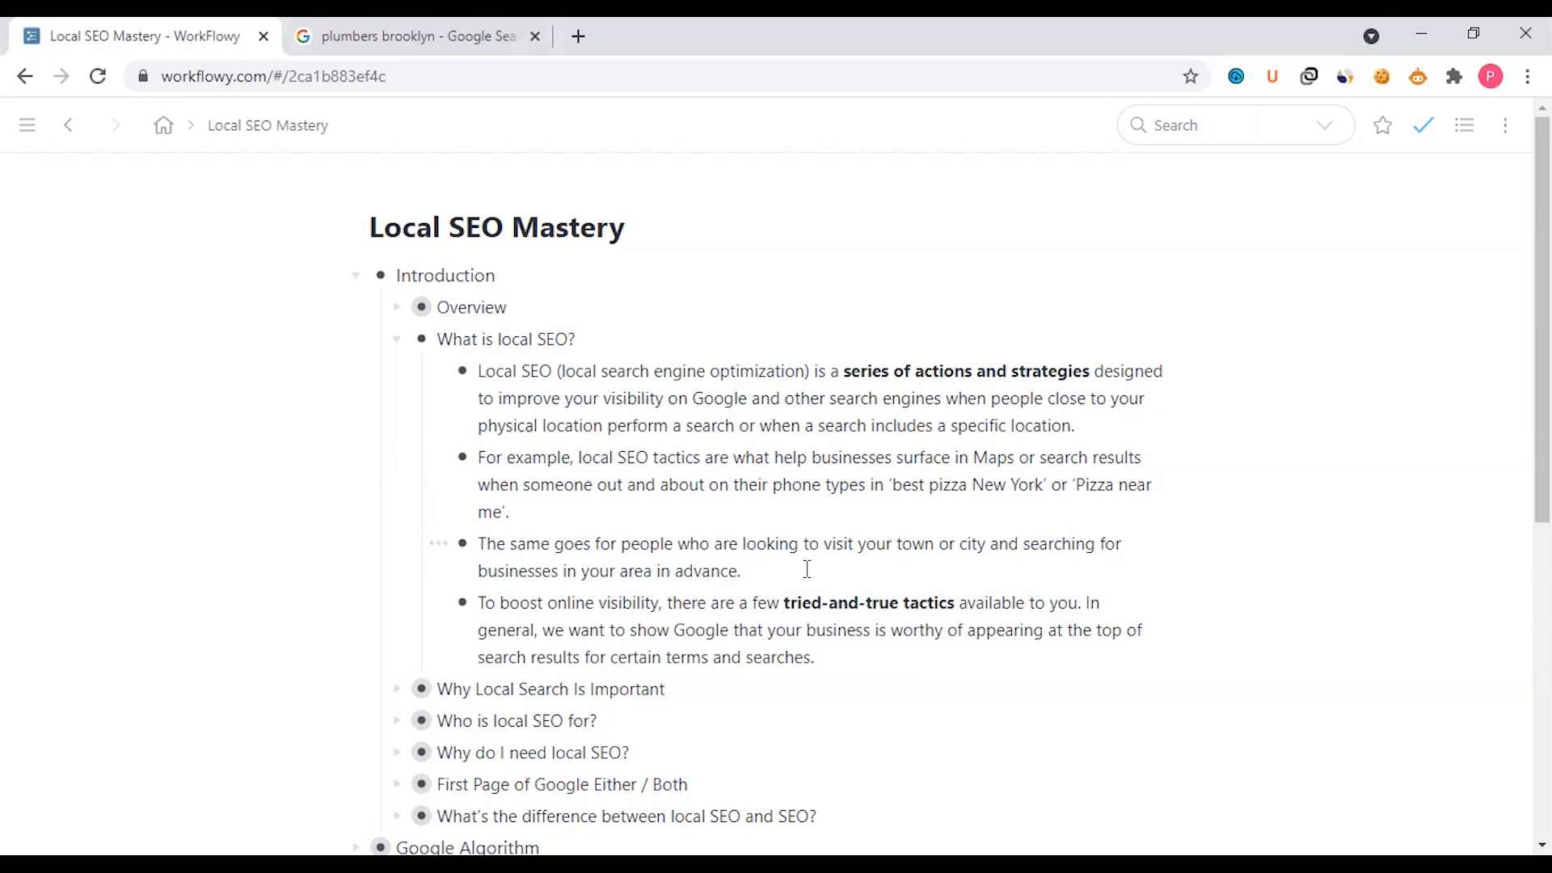
{"action": "left_click", "coordinate": [742, 570]}
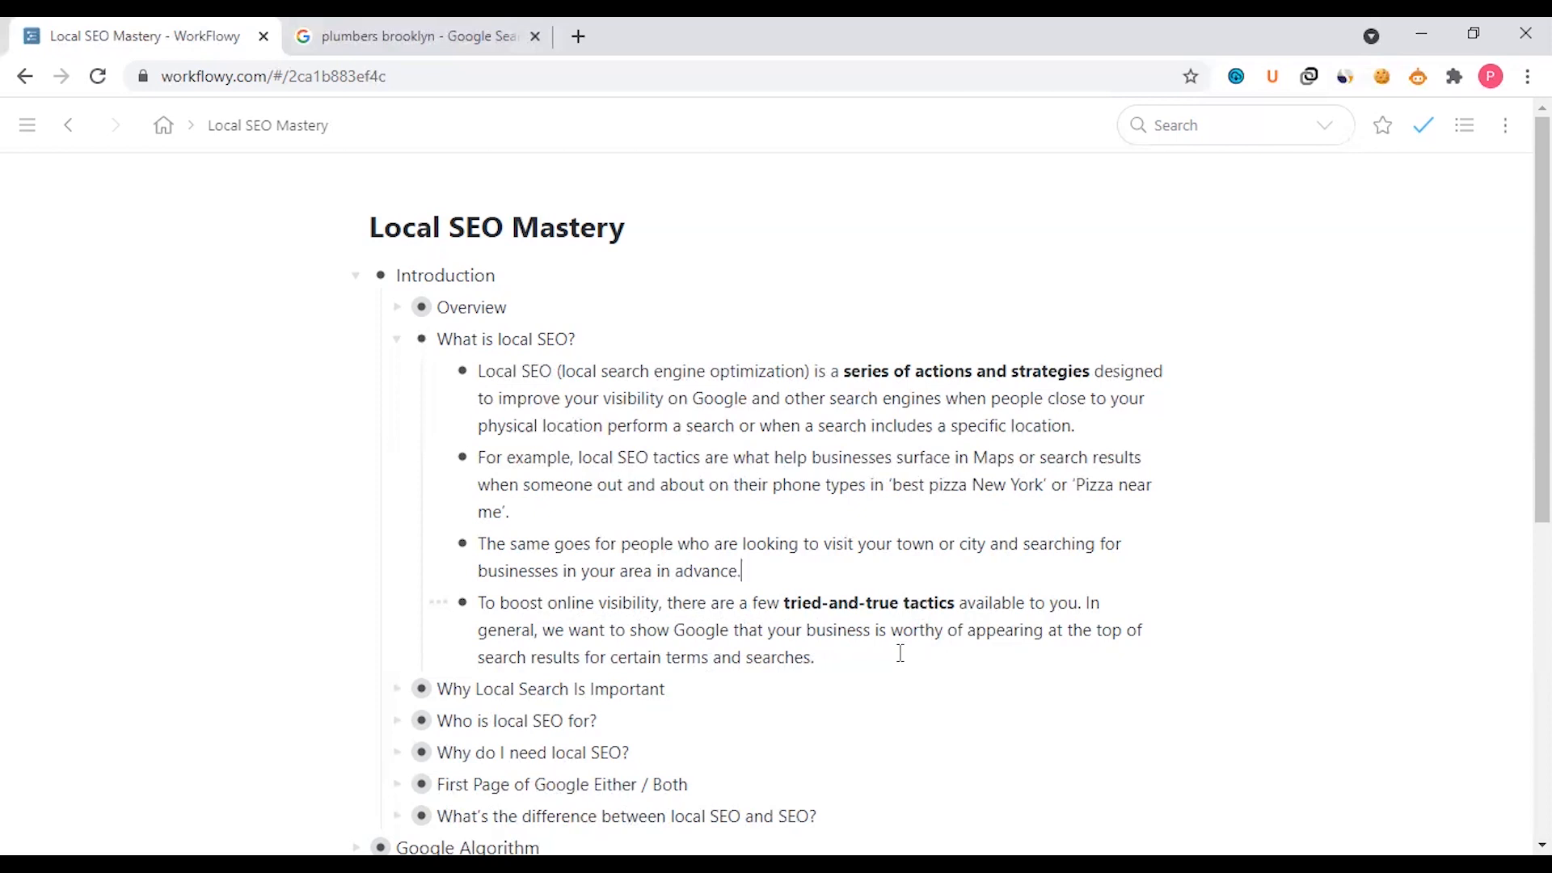
{"action": "mouse_move", "coordinate": [885, 649]}
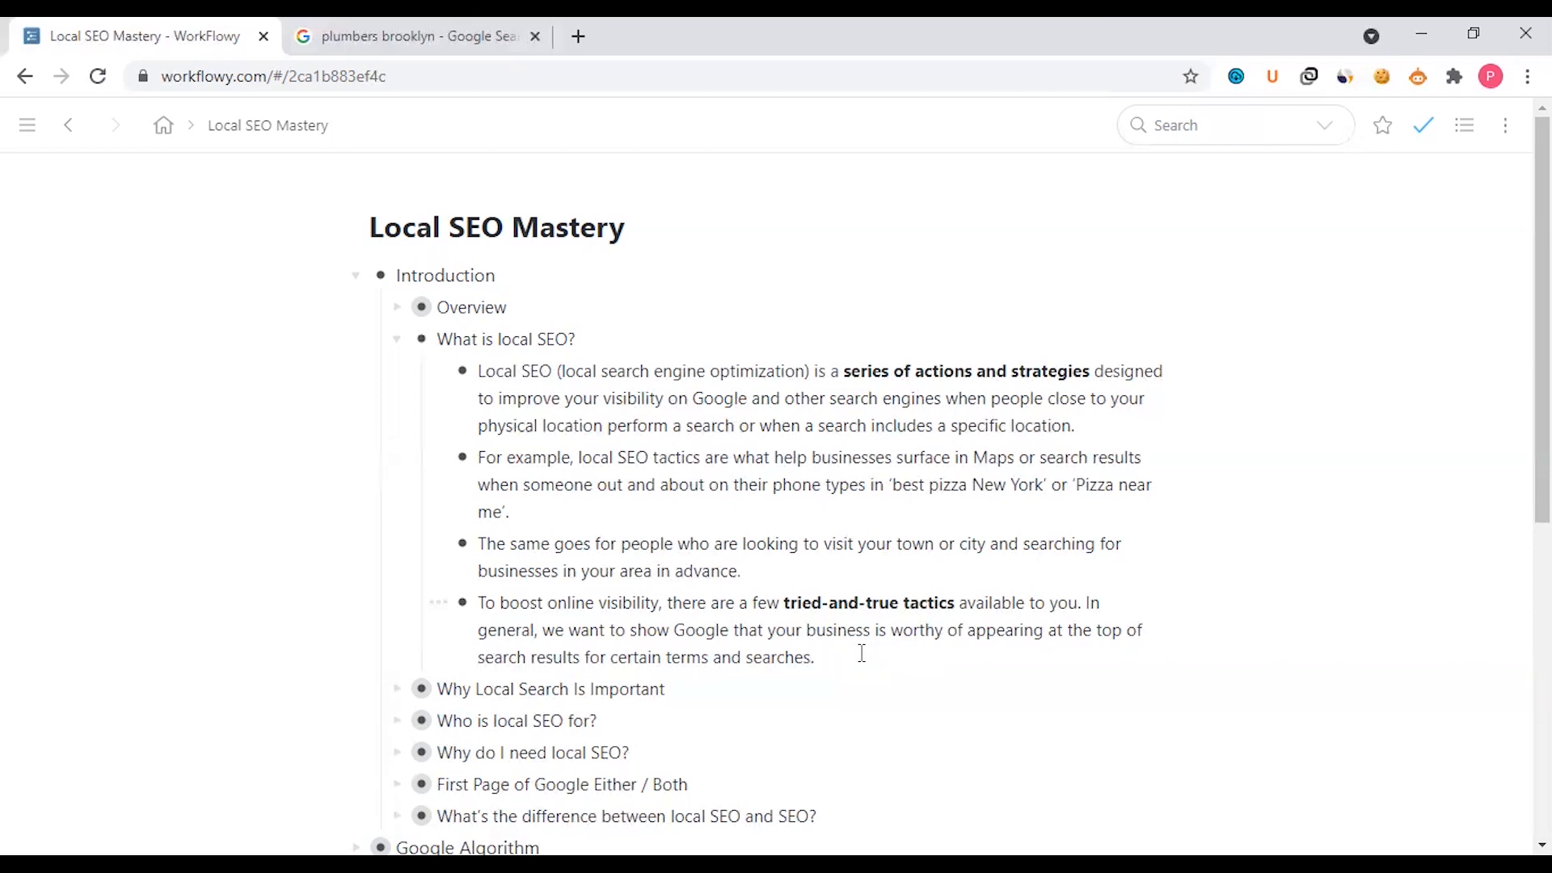
{"action": "left_click", "coordinate": [740, 570]}
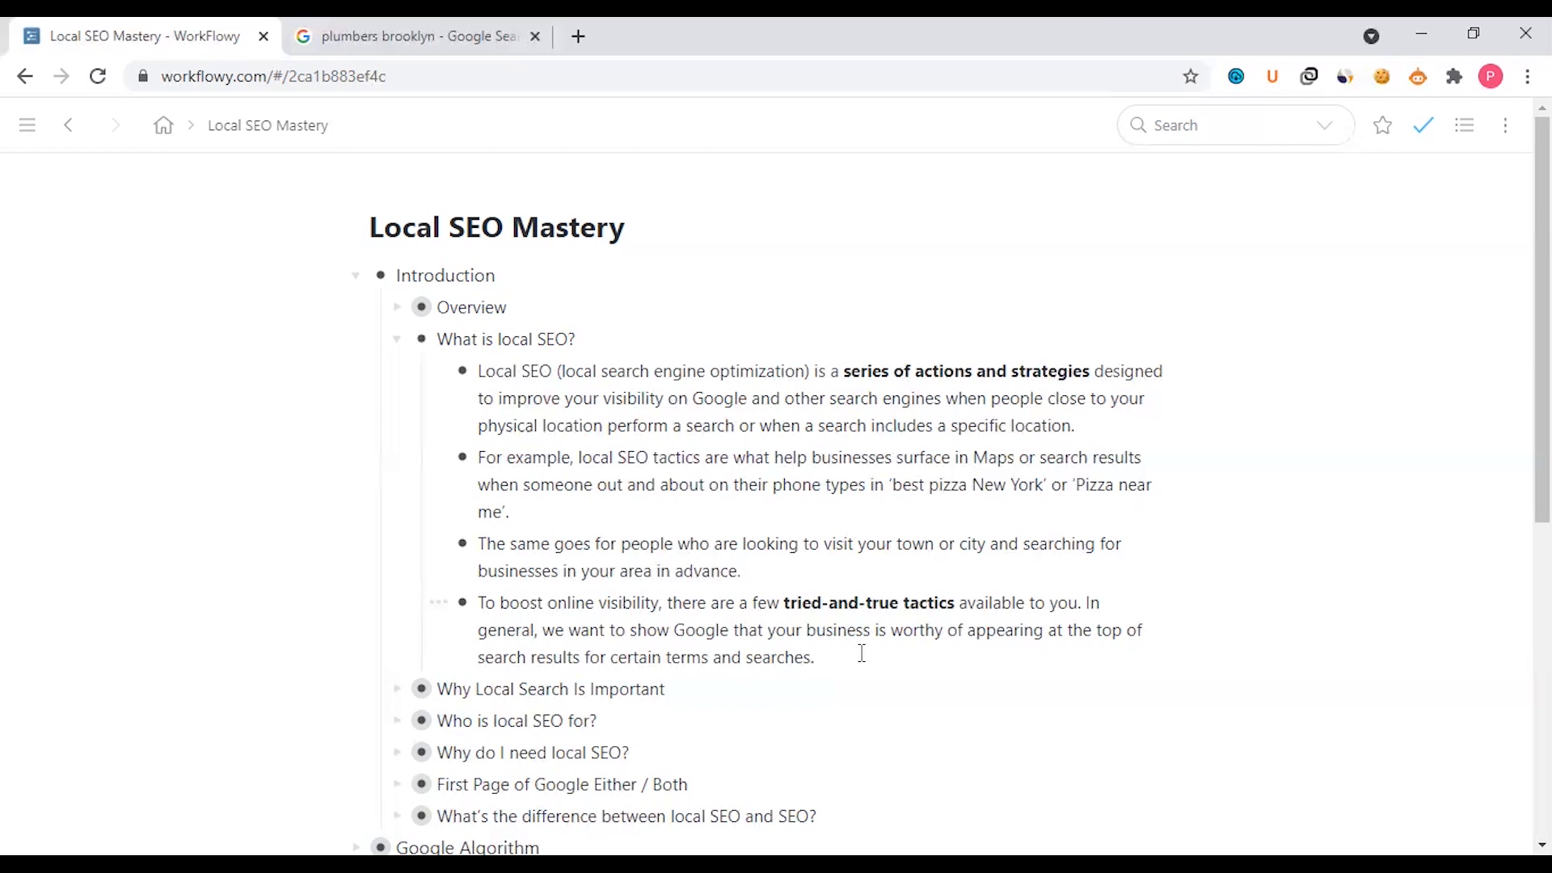
{"action": "left_click", "coordinate": [739, 570]}
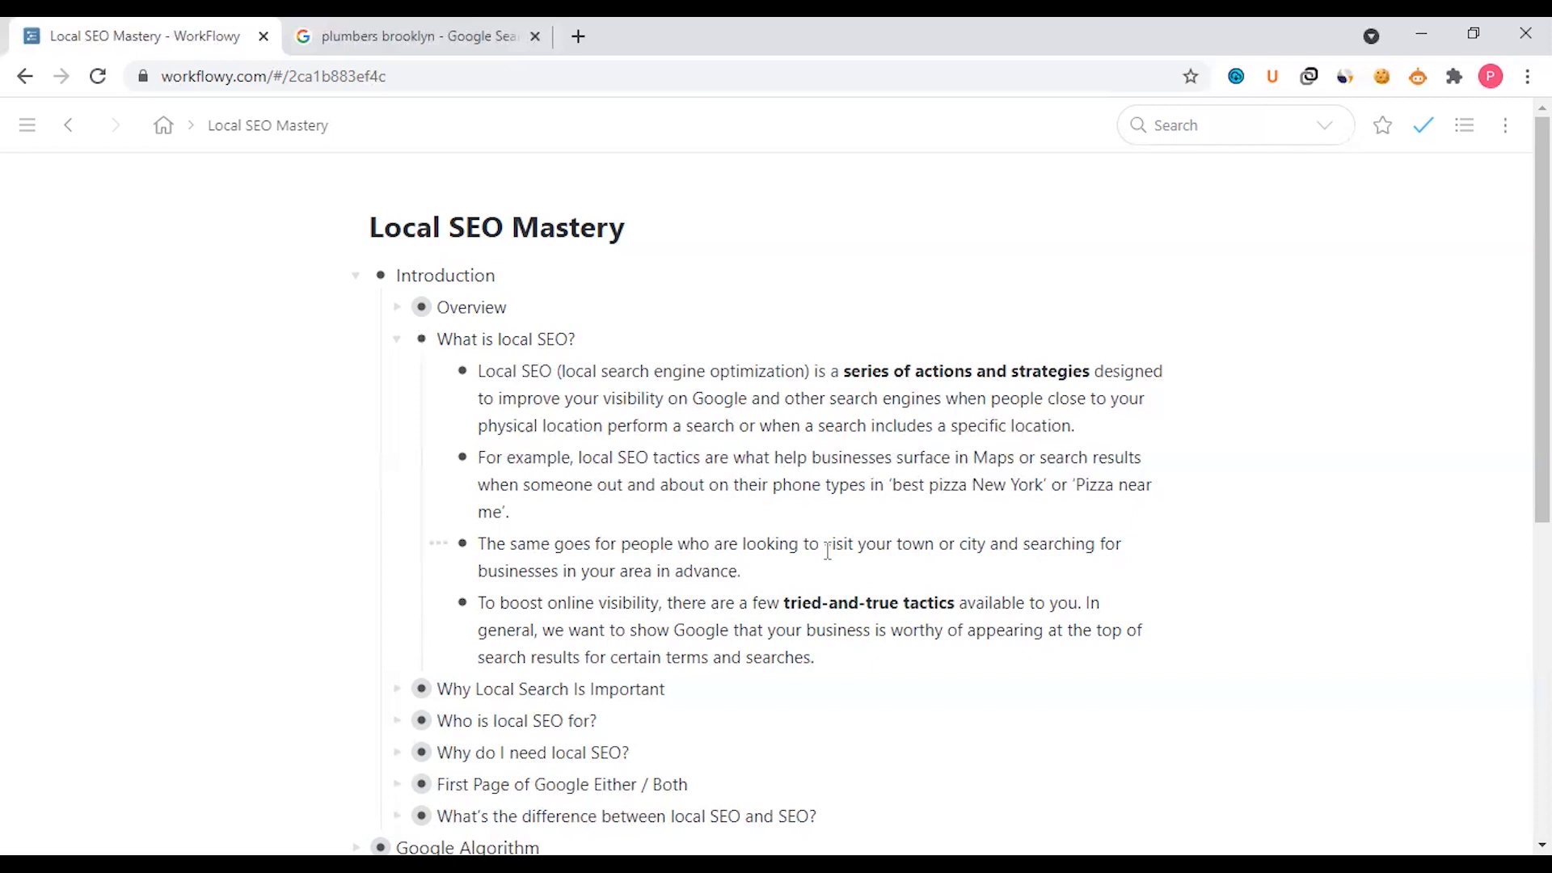
{"action": "left_click", "coordinate": [741, 571]}
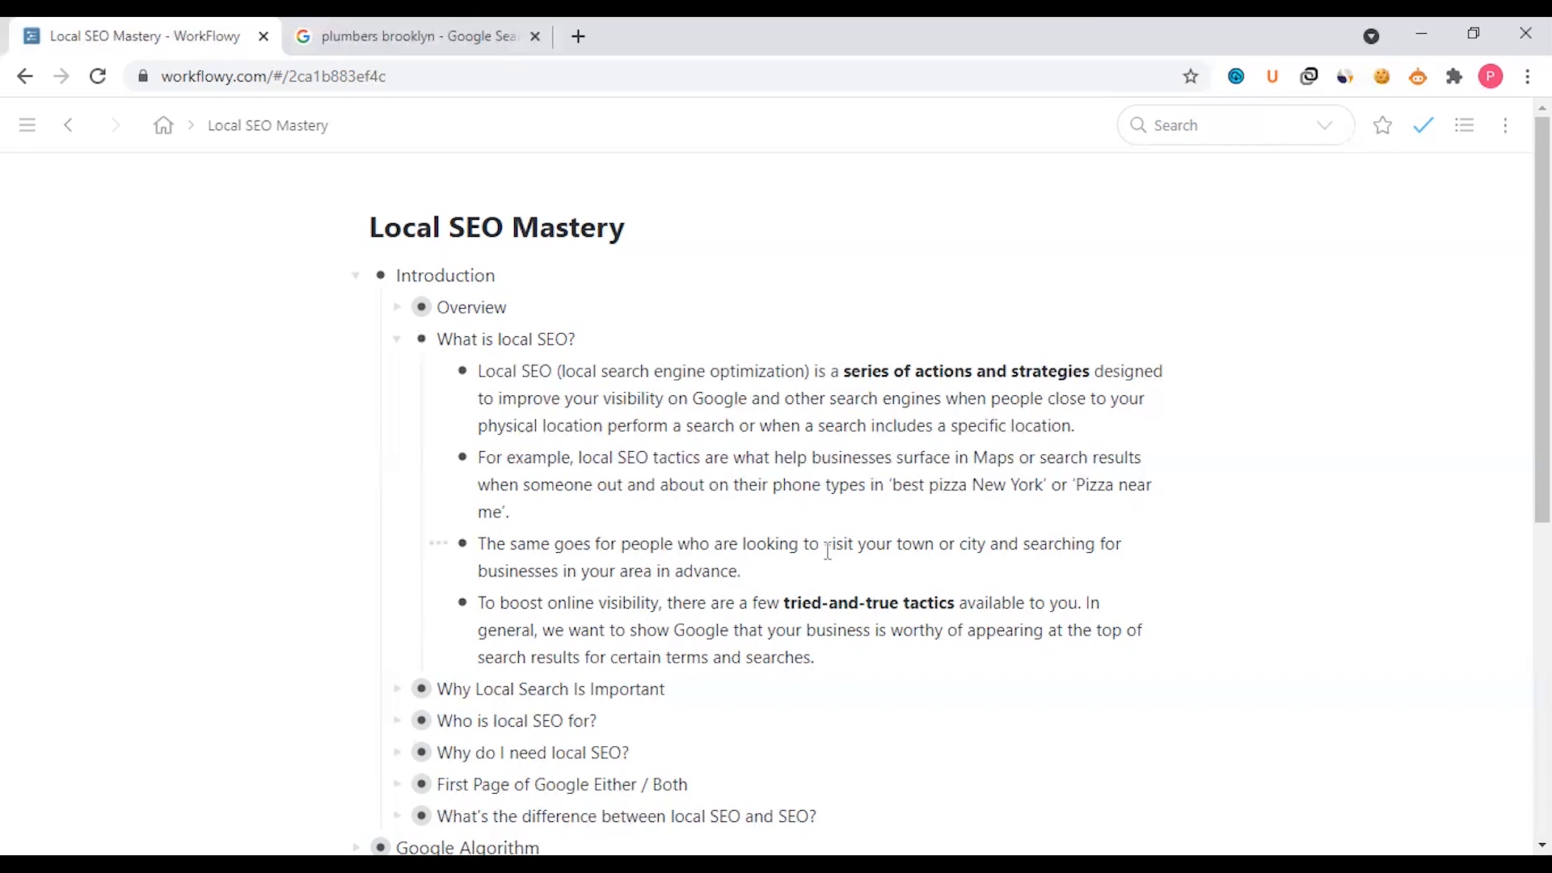
{"action": "left_click", "coordinate": [740, 571]}
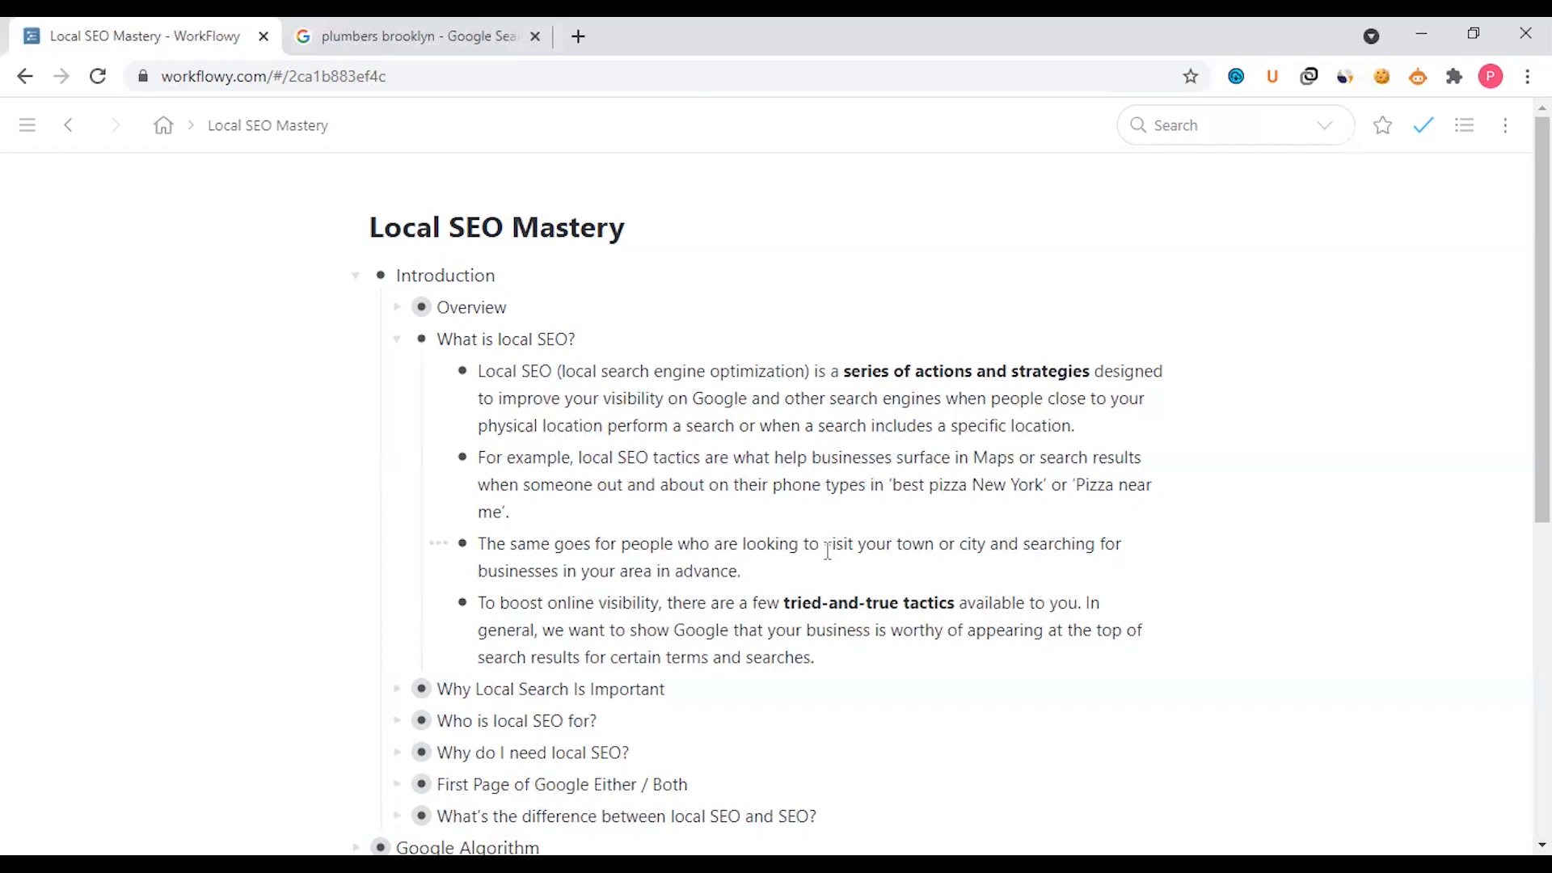
{"action": "left_click", "coordinate": [741, 571]}
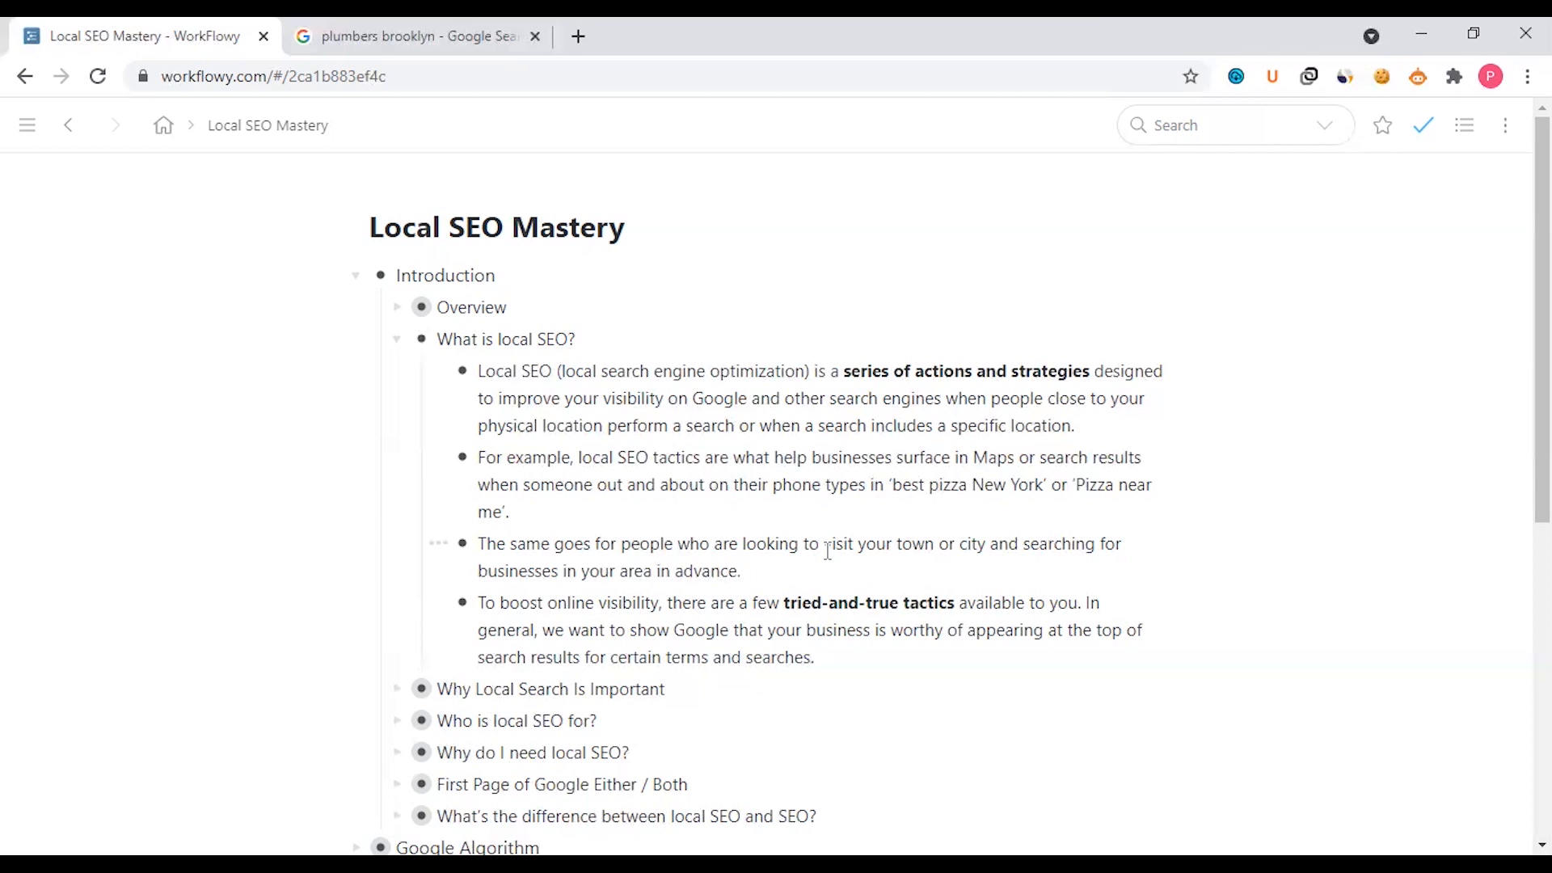
{"action": "left_click", "coordinate": [741, 571]}
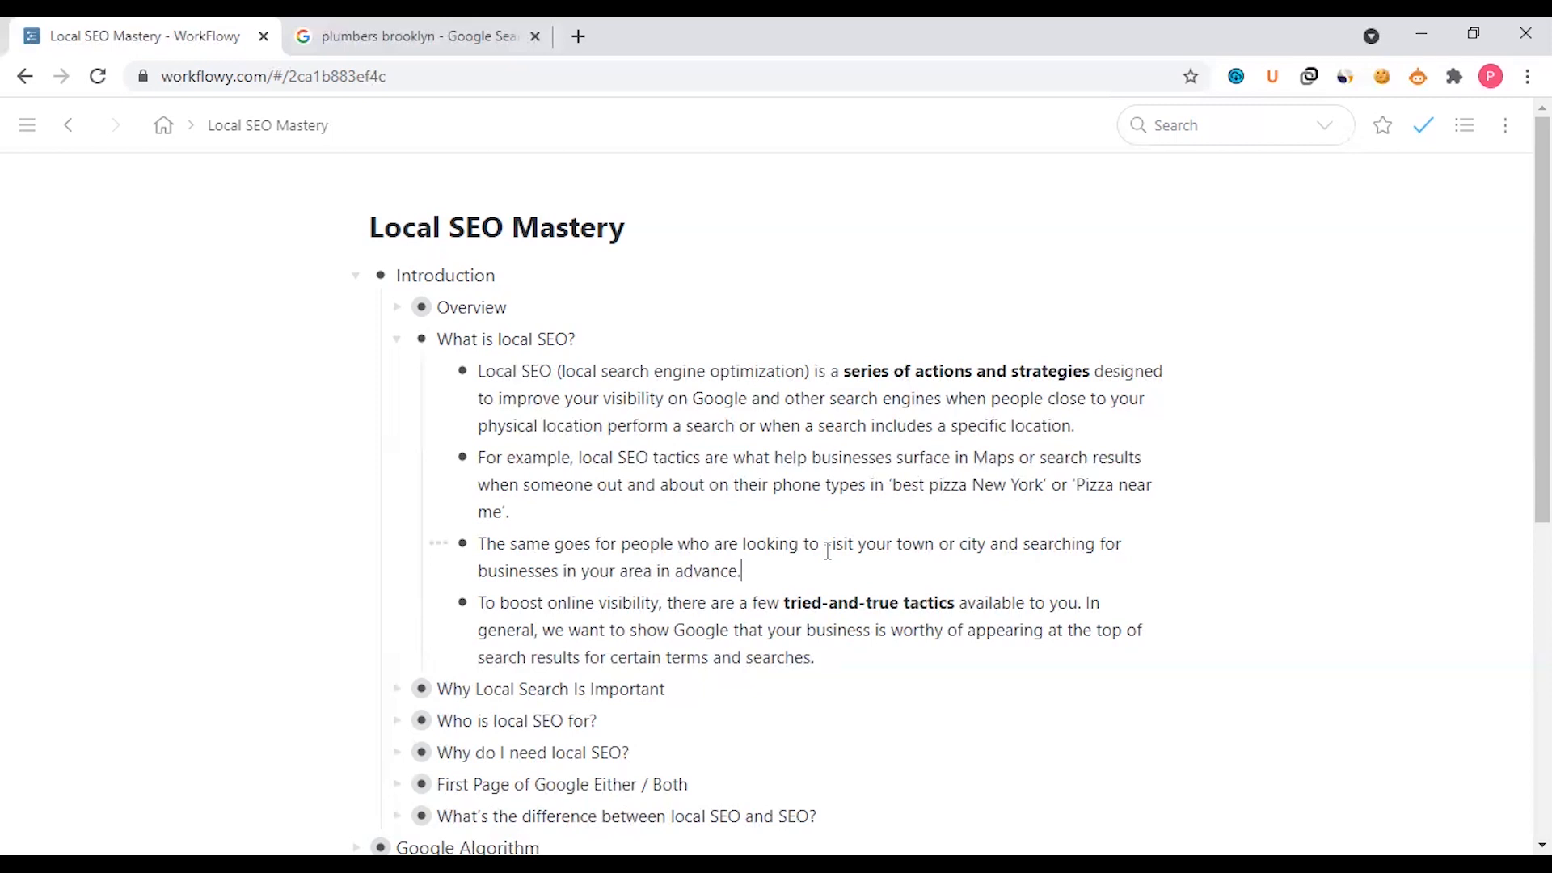